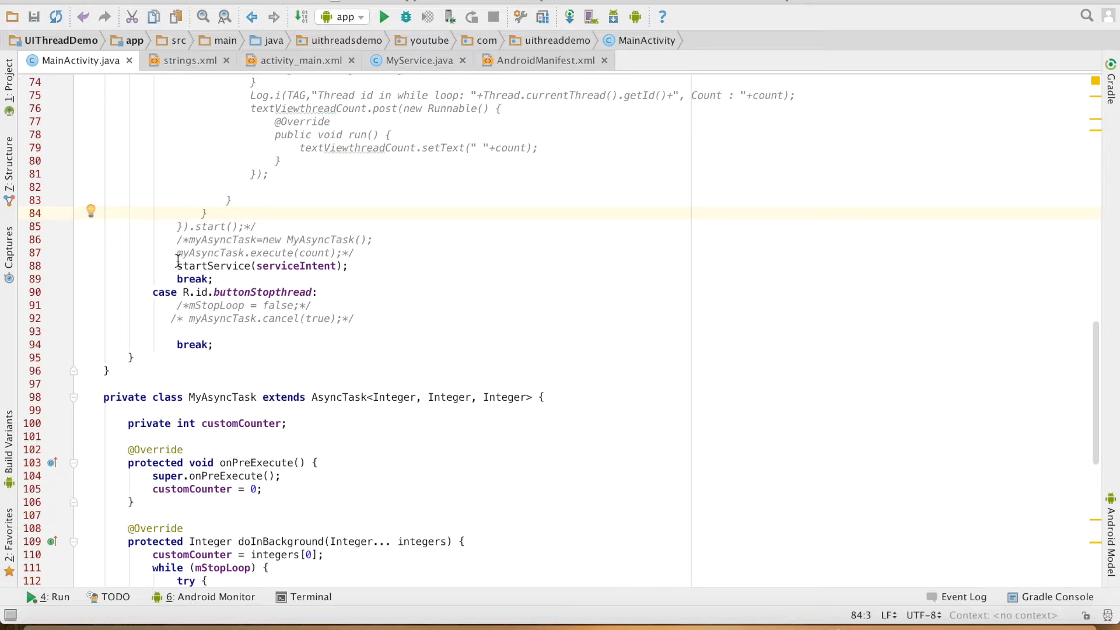
Step: Add stopService(serviceIntent); to MainActivity's stop-button case, then review MyService.java
{"action": "triple_click", "coordinate": [262, 266]}
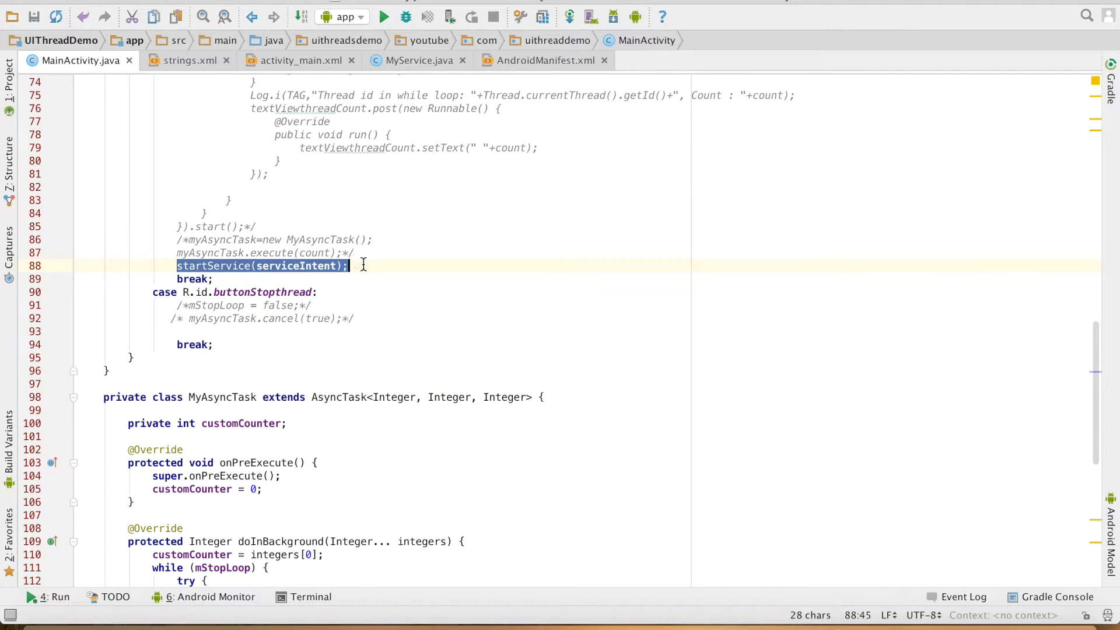
{"action": "double_click", "coordinate": [297, 266]}
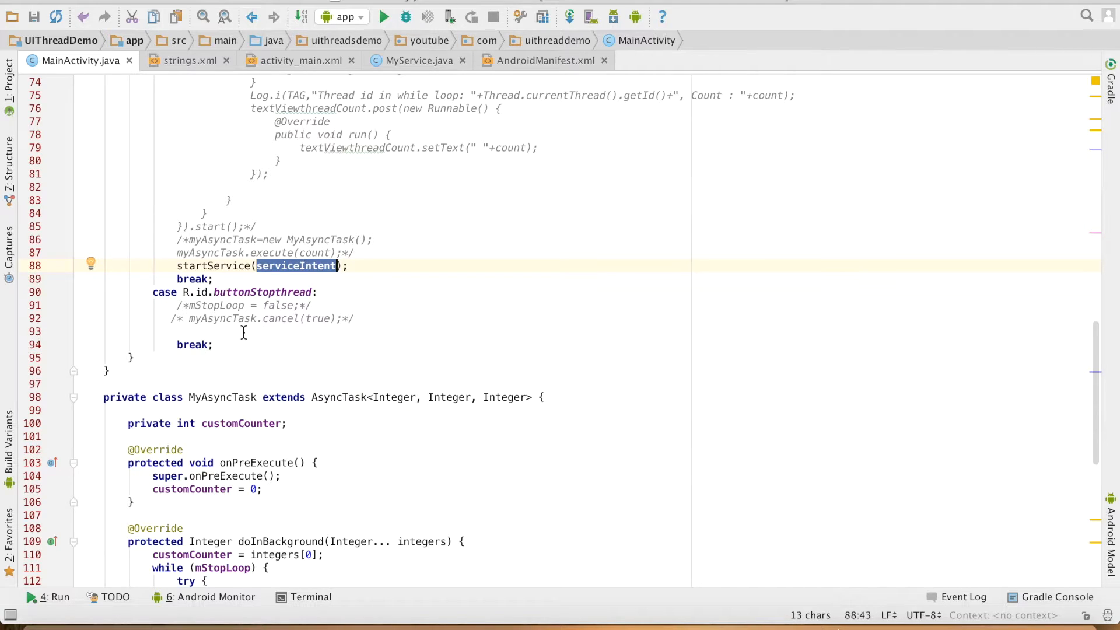
{"action": "left_click", "coordinate": [152, 330]}
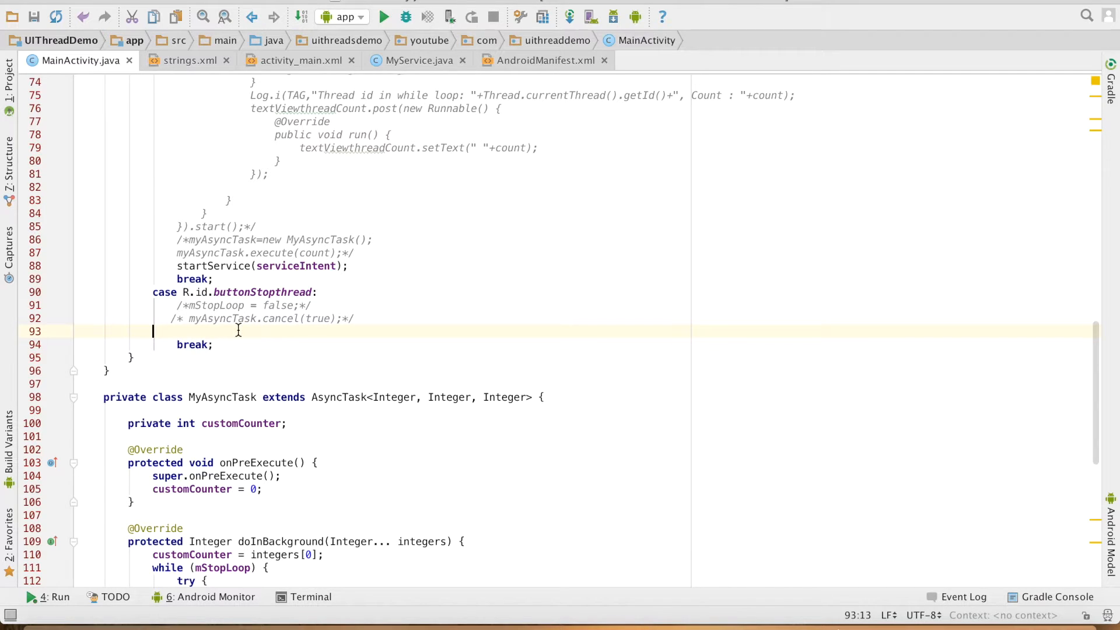
{"action": "type", "text": "stopService("}
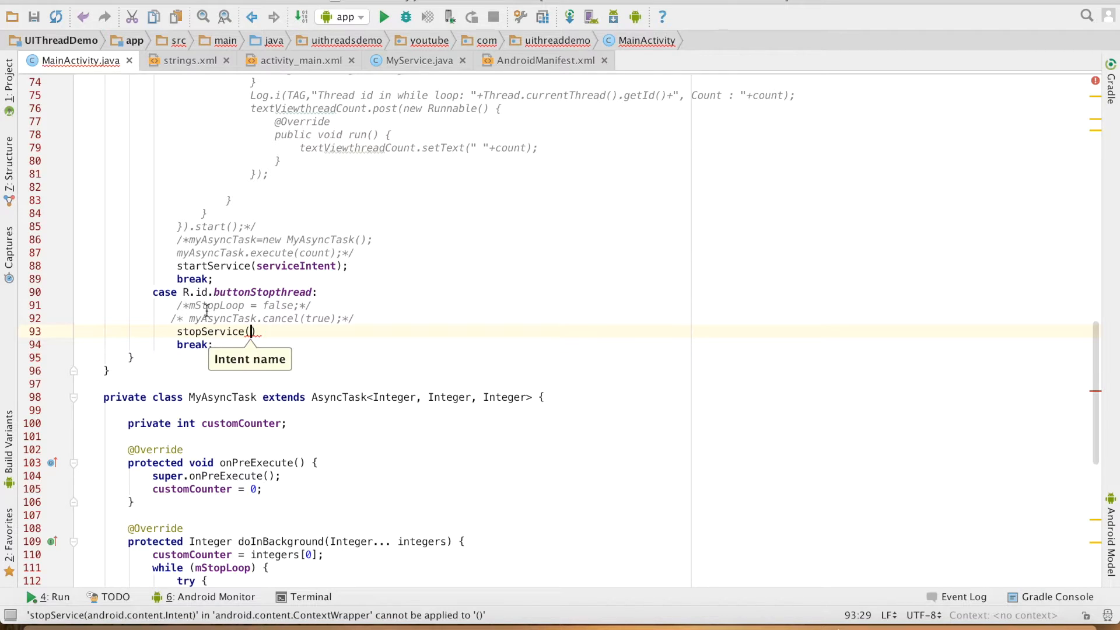
{"action": "type", "text": "serviceIntent"}
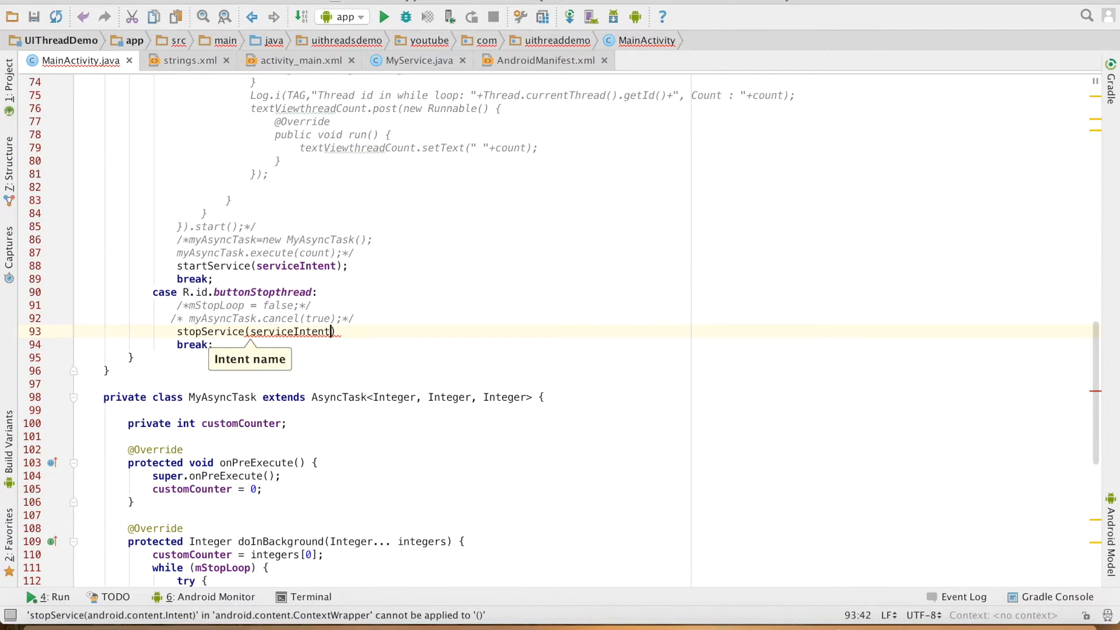
{"action": "type", "text": ";"}
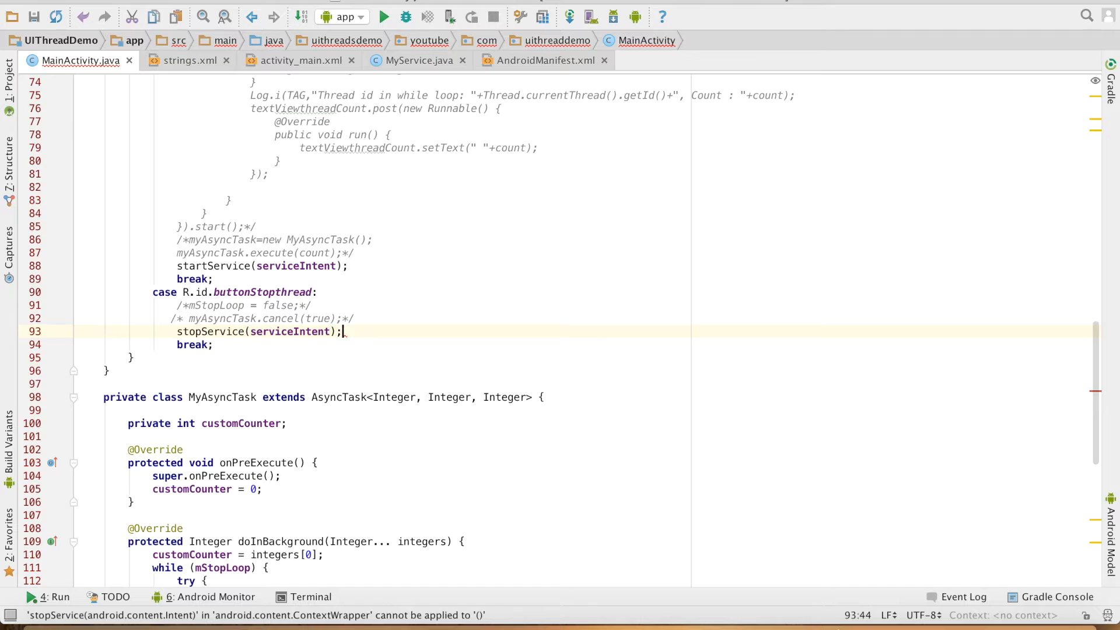
{"action": "left_click", "coordinate": [417, 60]}
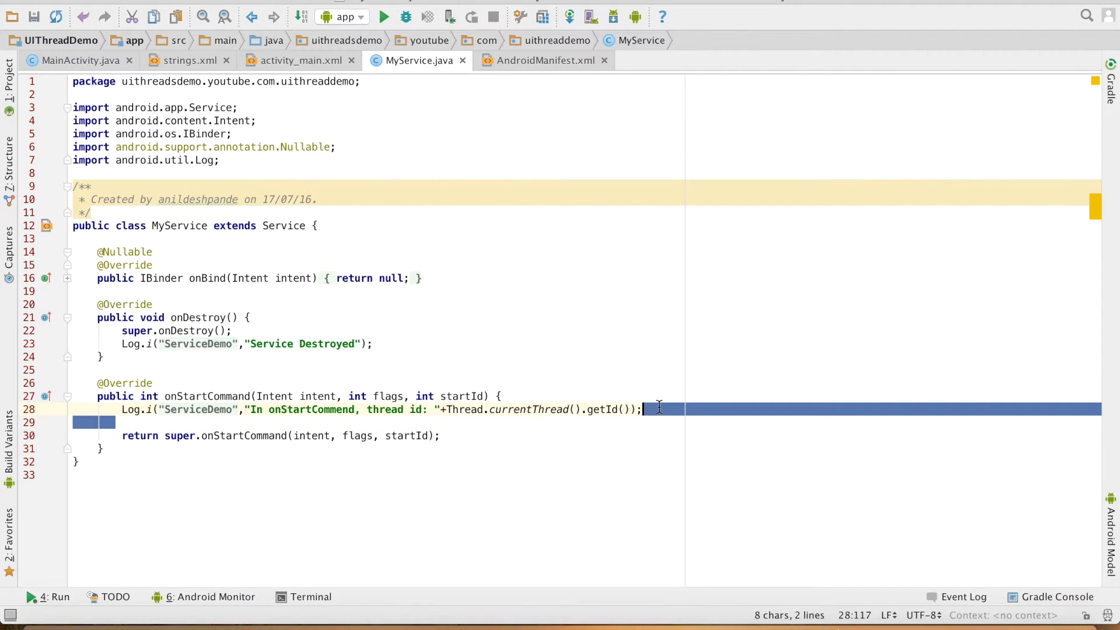
{"action": "left_click", "coordinate": [71, 60]}
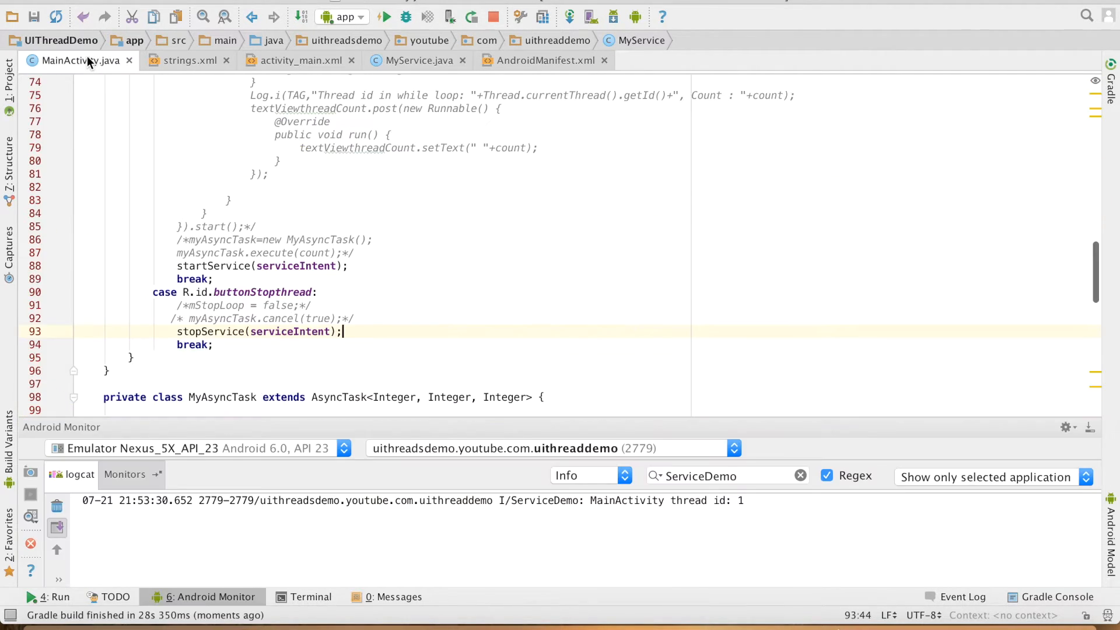
{"action": "scroll", "scroll_direction": "up", "scroll_amount": 3}
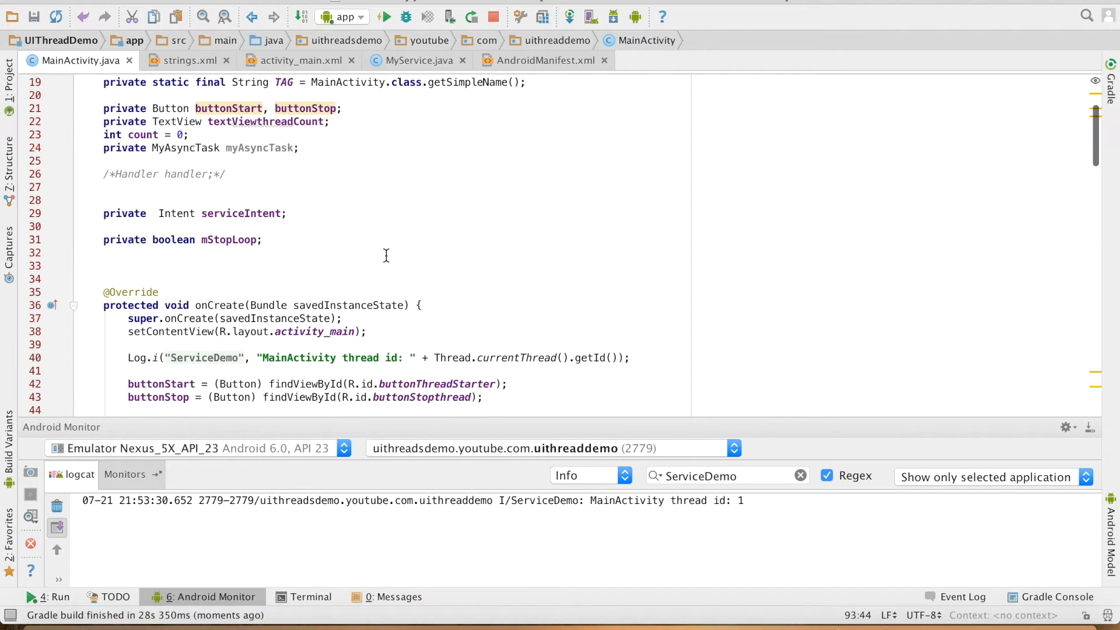
{"action": "scroll", "scroll_direction": "down", "scroll_amount": 3}
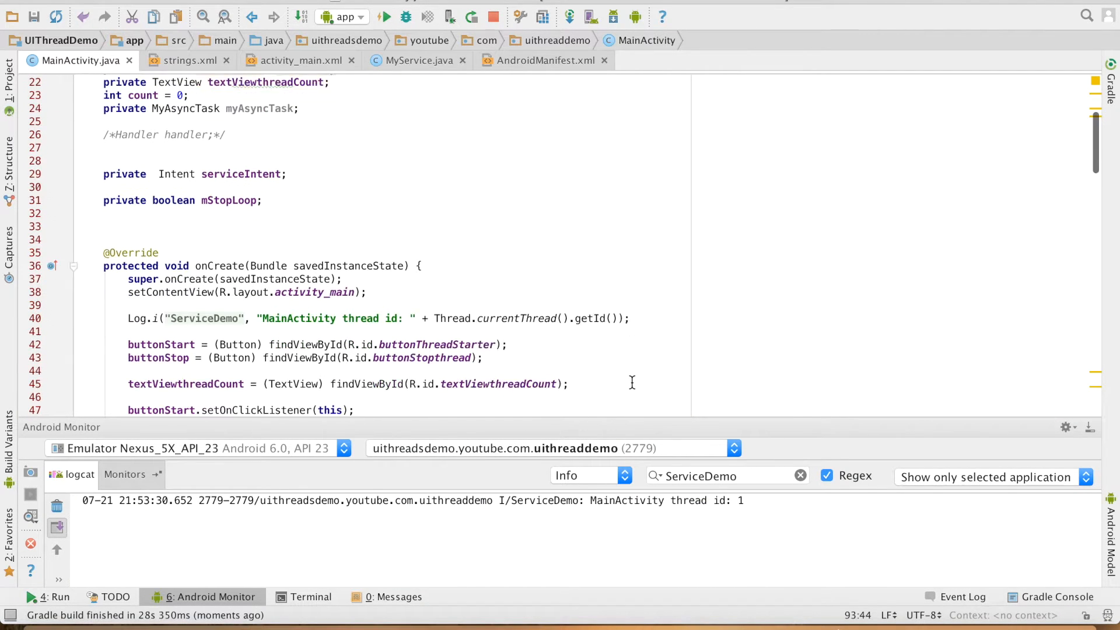
{"action": "left_click", "coordinate": [631, 305]}
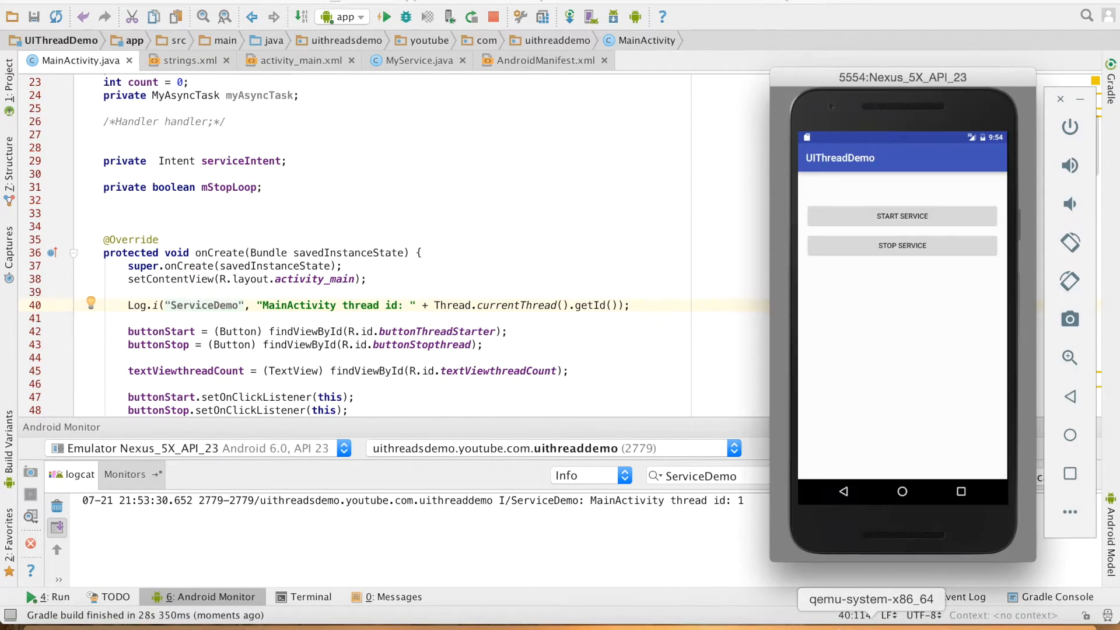
{"action": "mouse_move", "coordinate": [902, 217]}
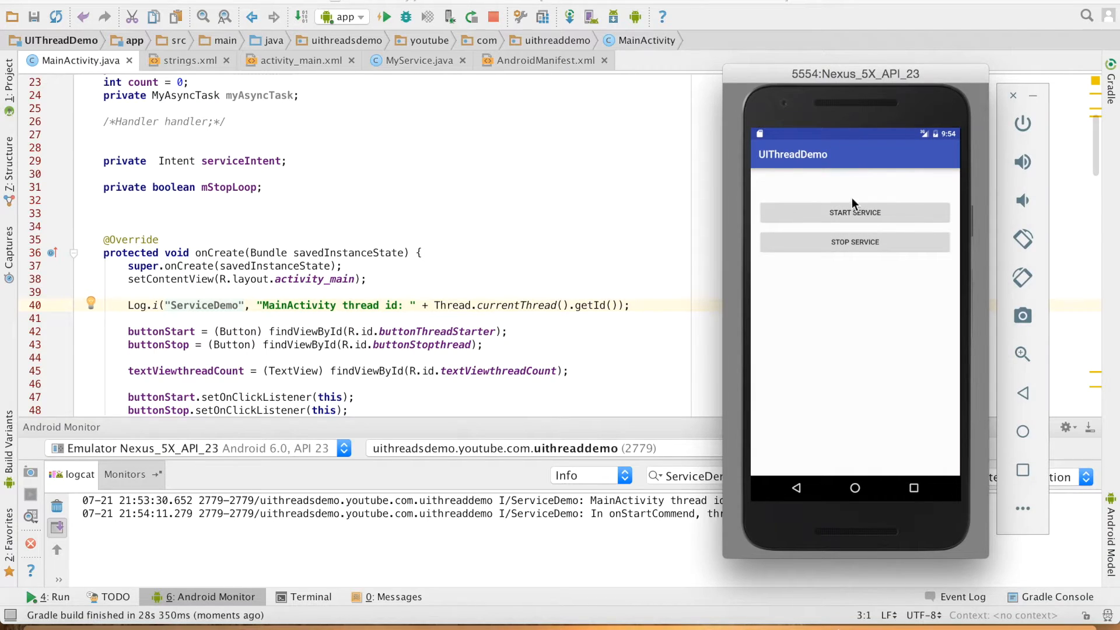
Step: Tap START SERVICE in the emulator app to start the service
{"action": "left_click", "coordinate": [854, 241]}
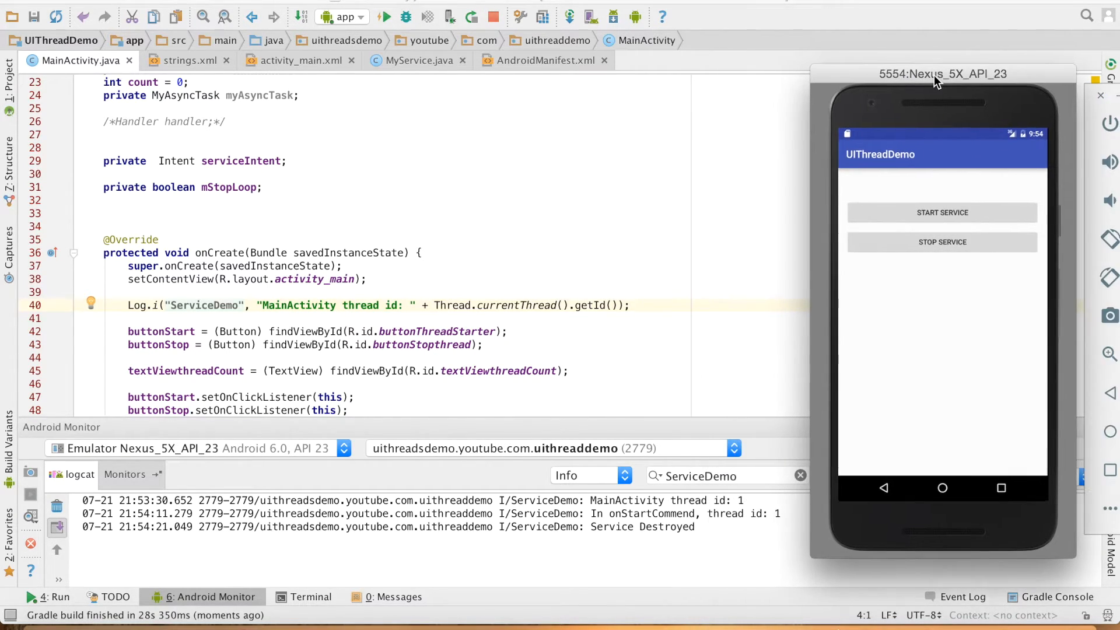
{"action": "mouse_move", "coordinate": [650, 543]}
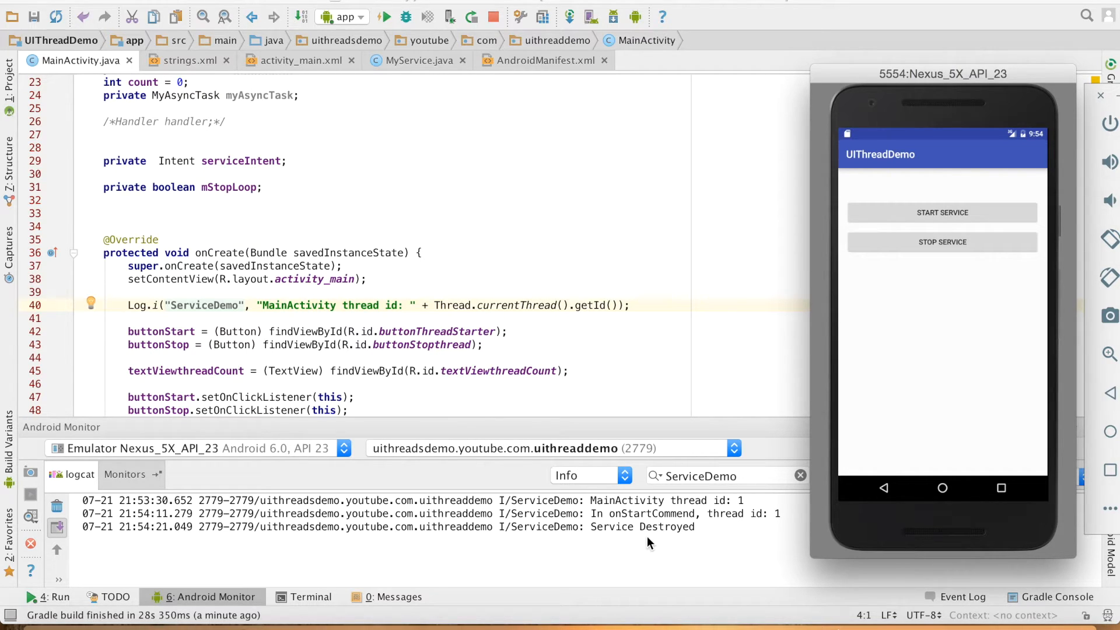
{"action": "mouse_move", "coordinate": [598, 355]}
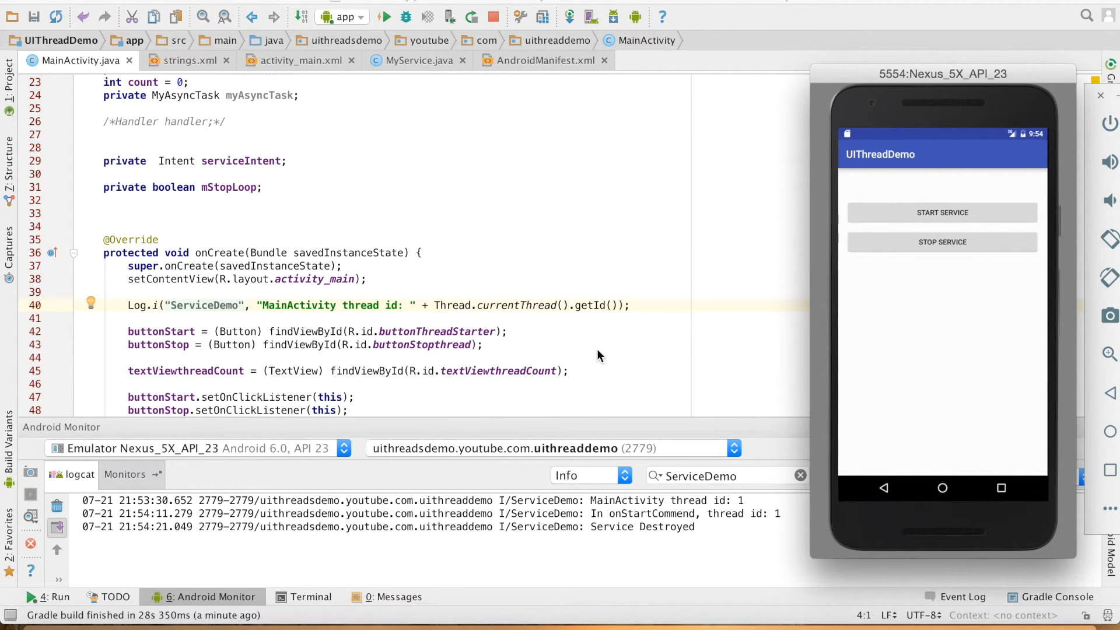